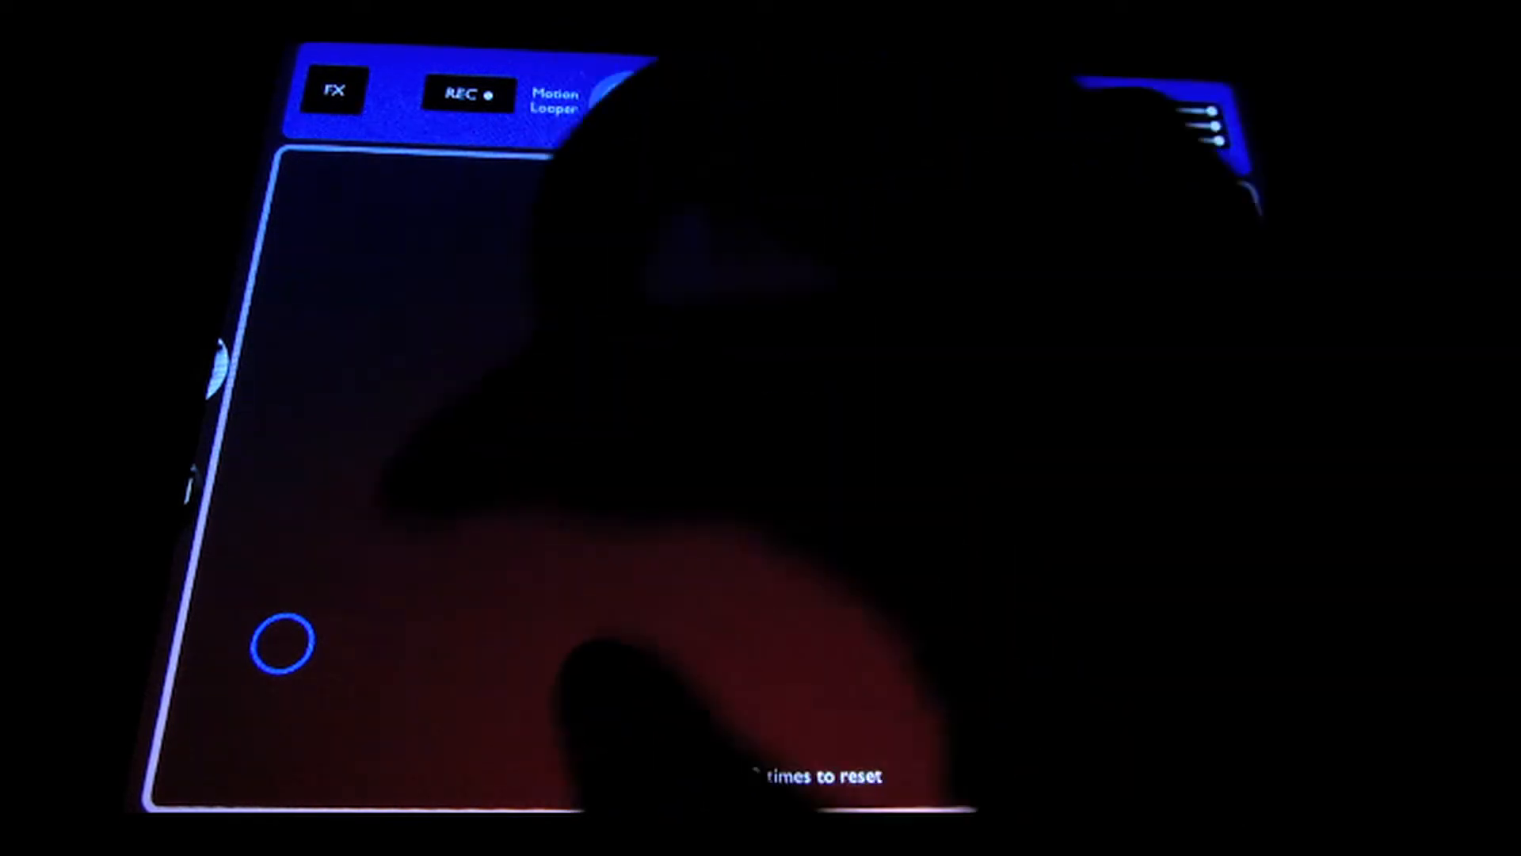
Begin recording a motion loop with the Motion Looper
click(746, 631)
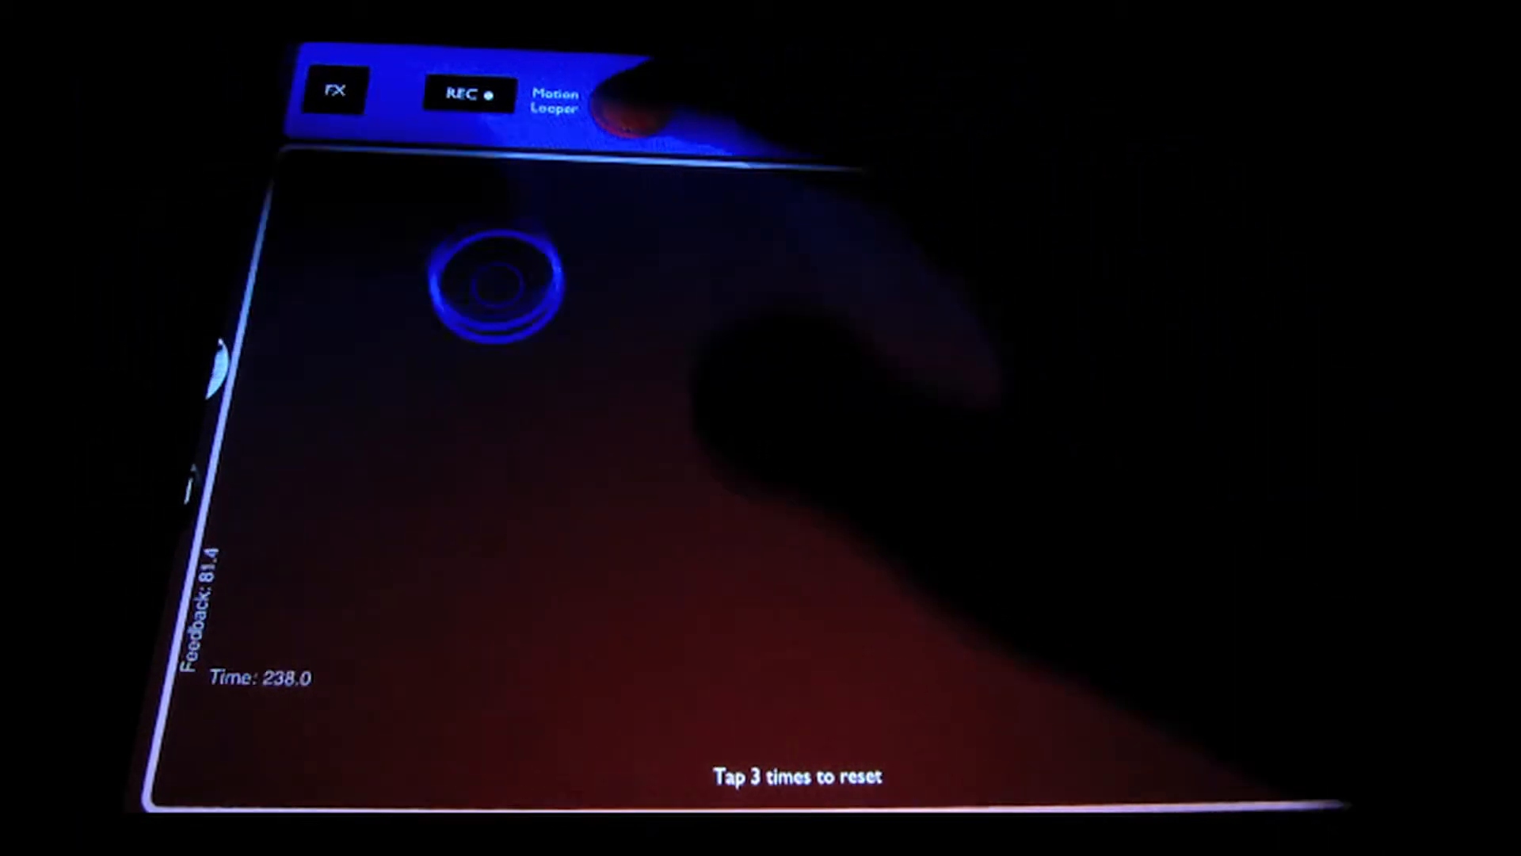
click(631, 94)
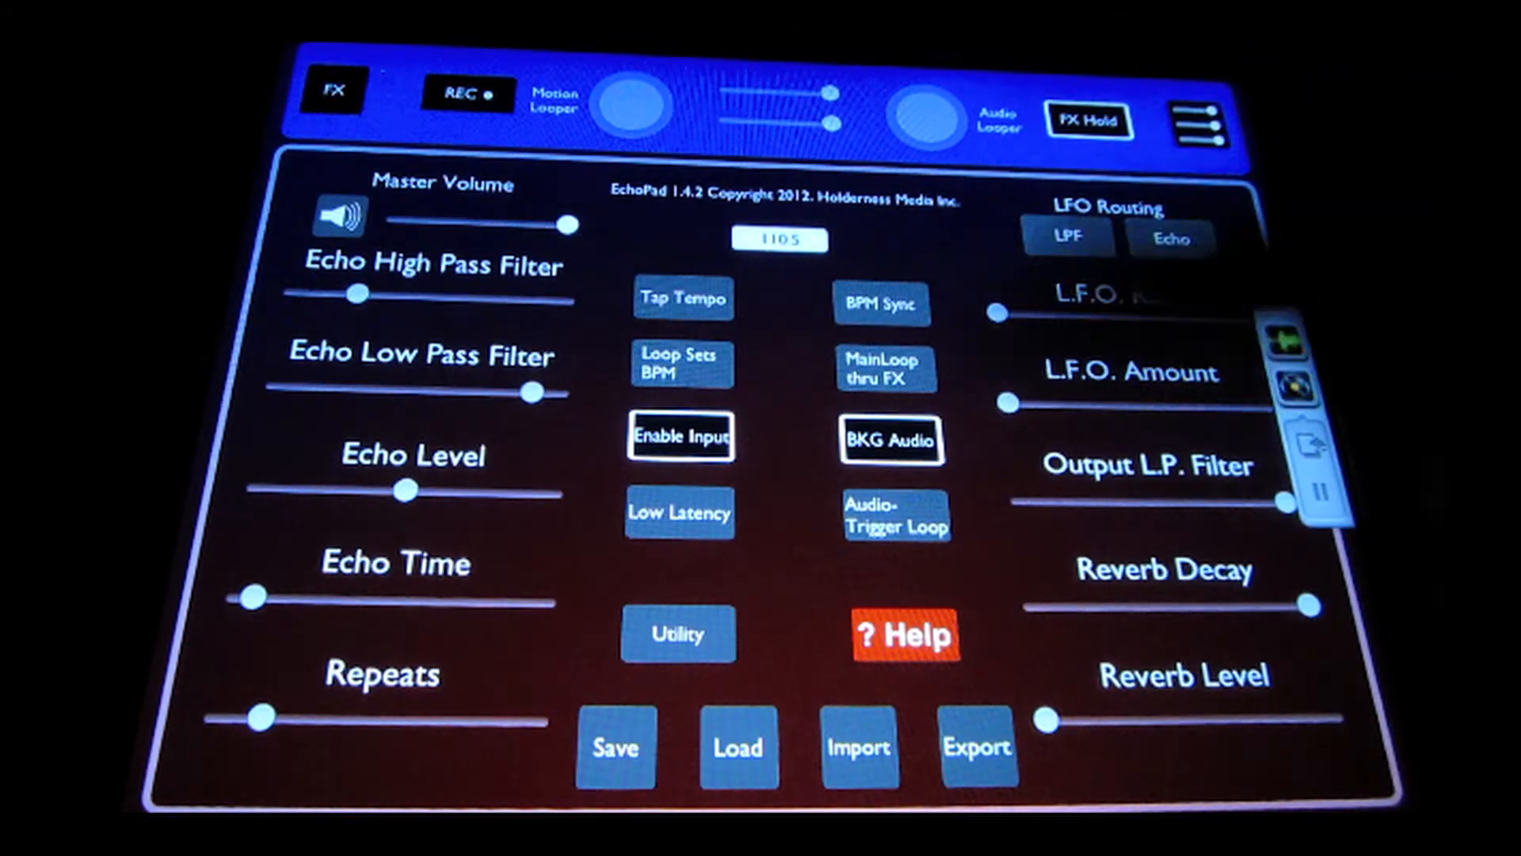
Play back the recorded motion loop so it drives the effect sliders
click(614, 746)
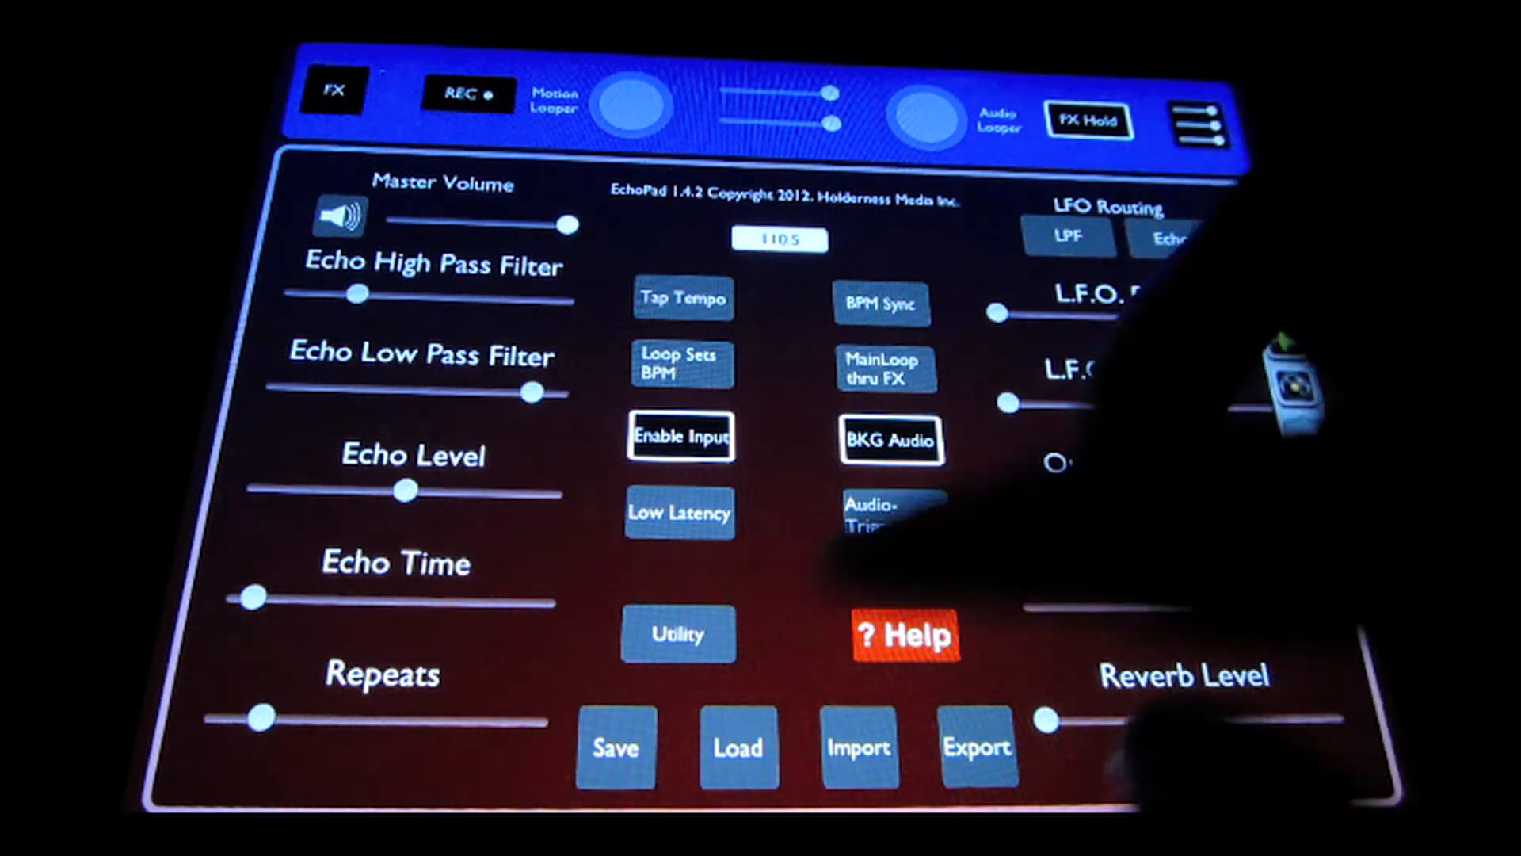
click(615, 746)
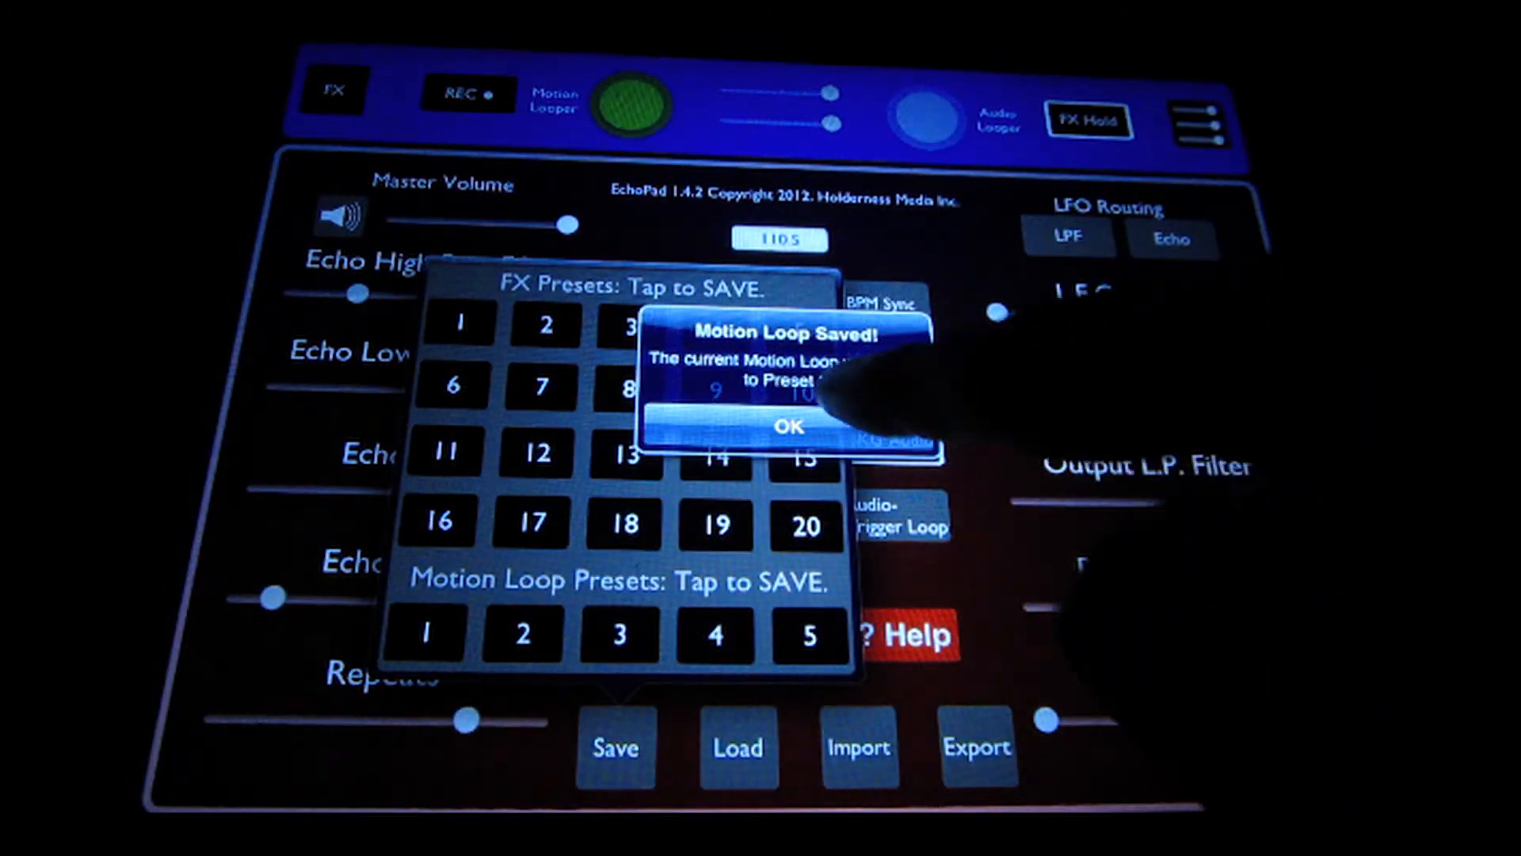
Acknowledge the loop-saved message and stop the motion loop playback
click(786, 426)
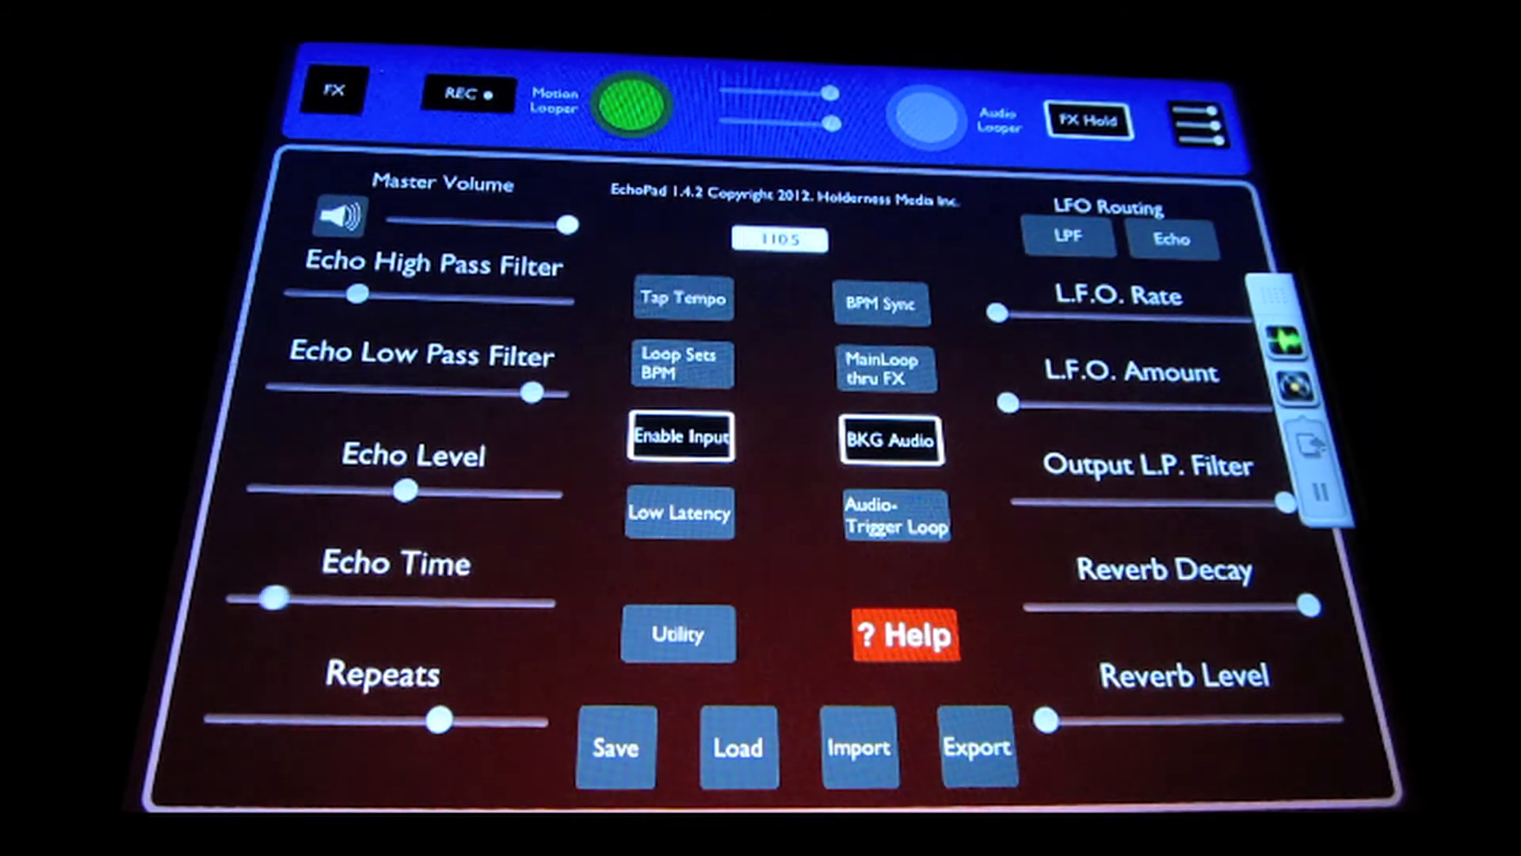
click(636, 101)
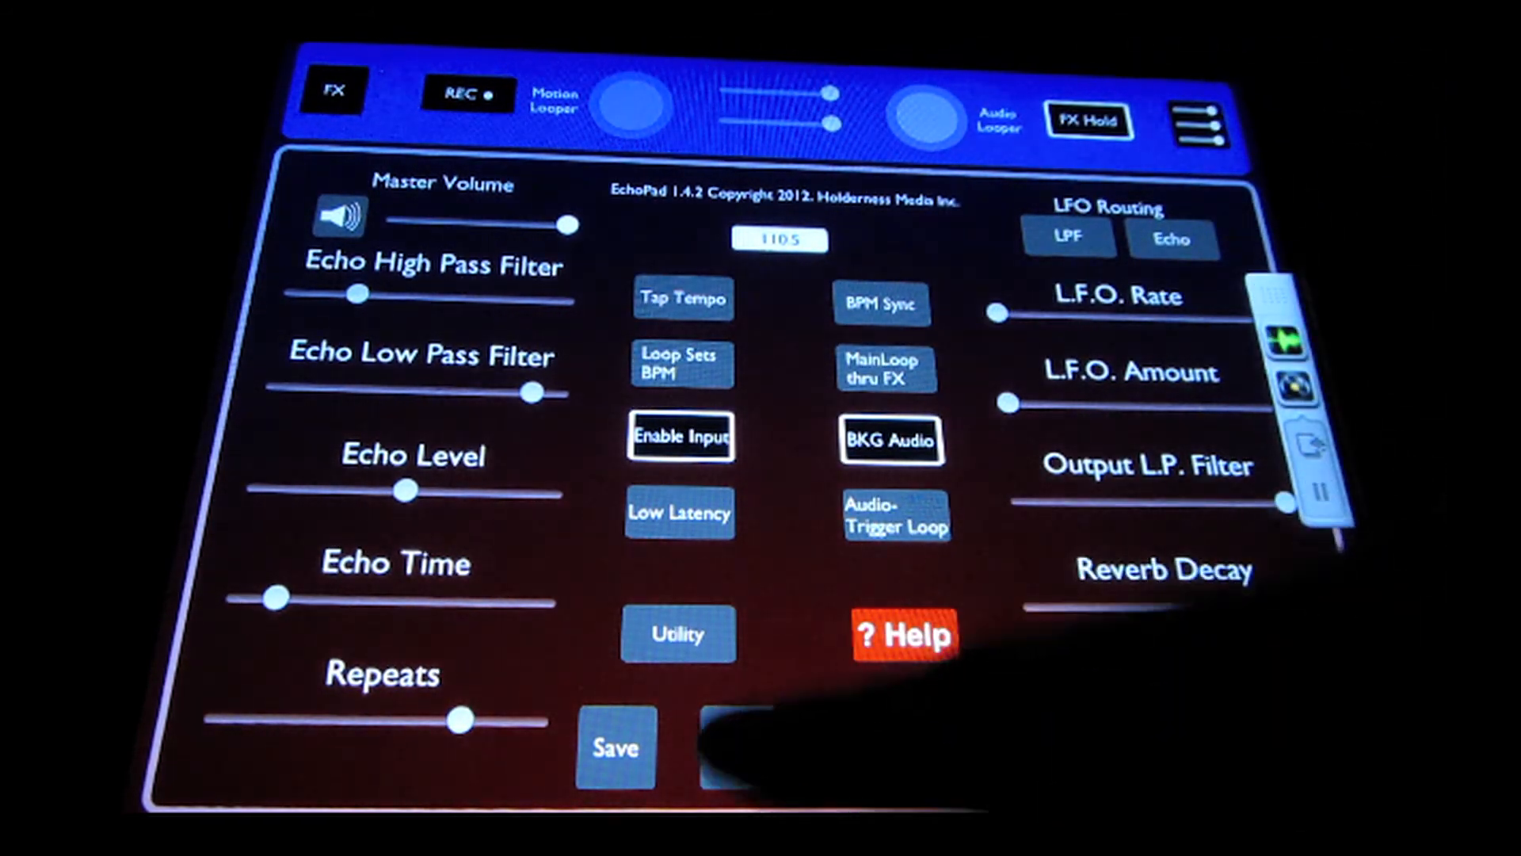
Load the loop stored in Motion Loop preset 1 from the Load presets grid
click(736, 746)
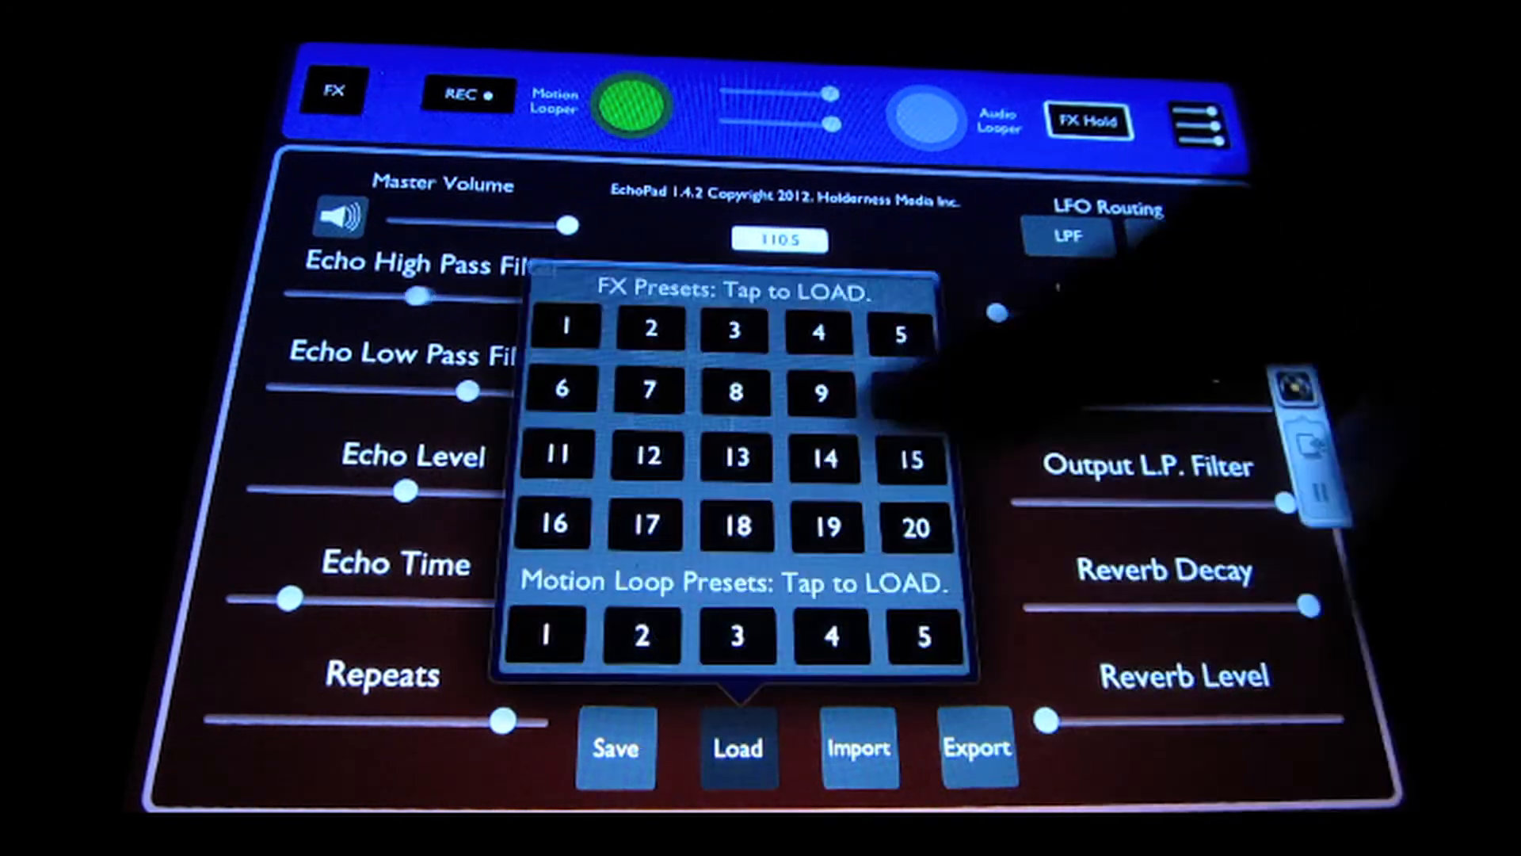
click(1173, 238)
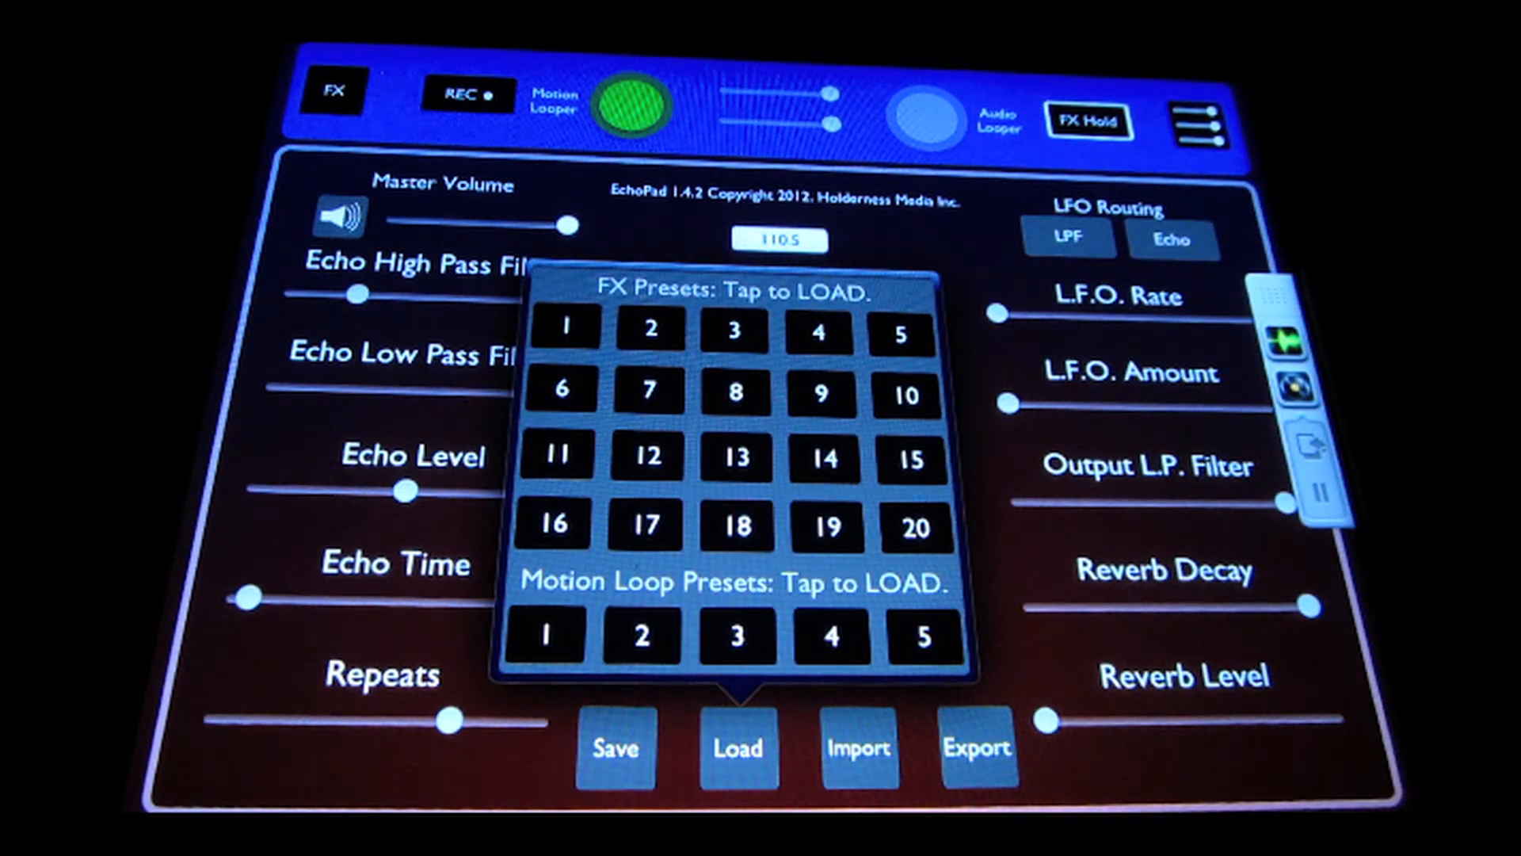
click(544, 637)
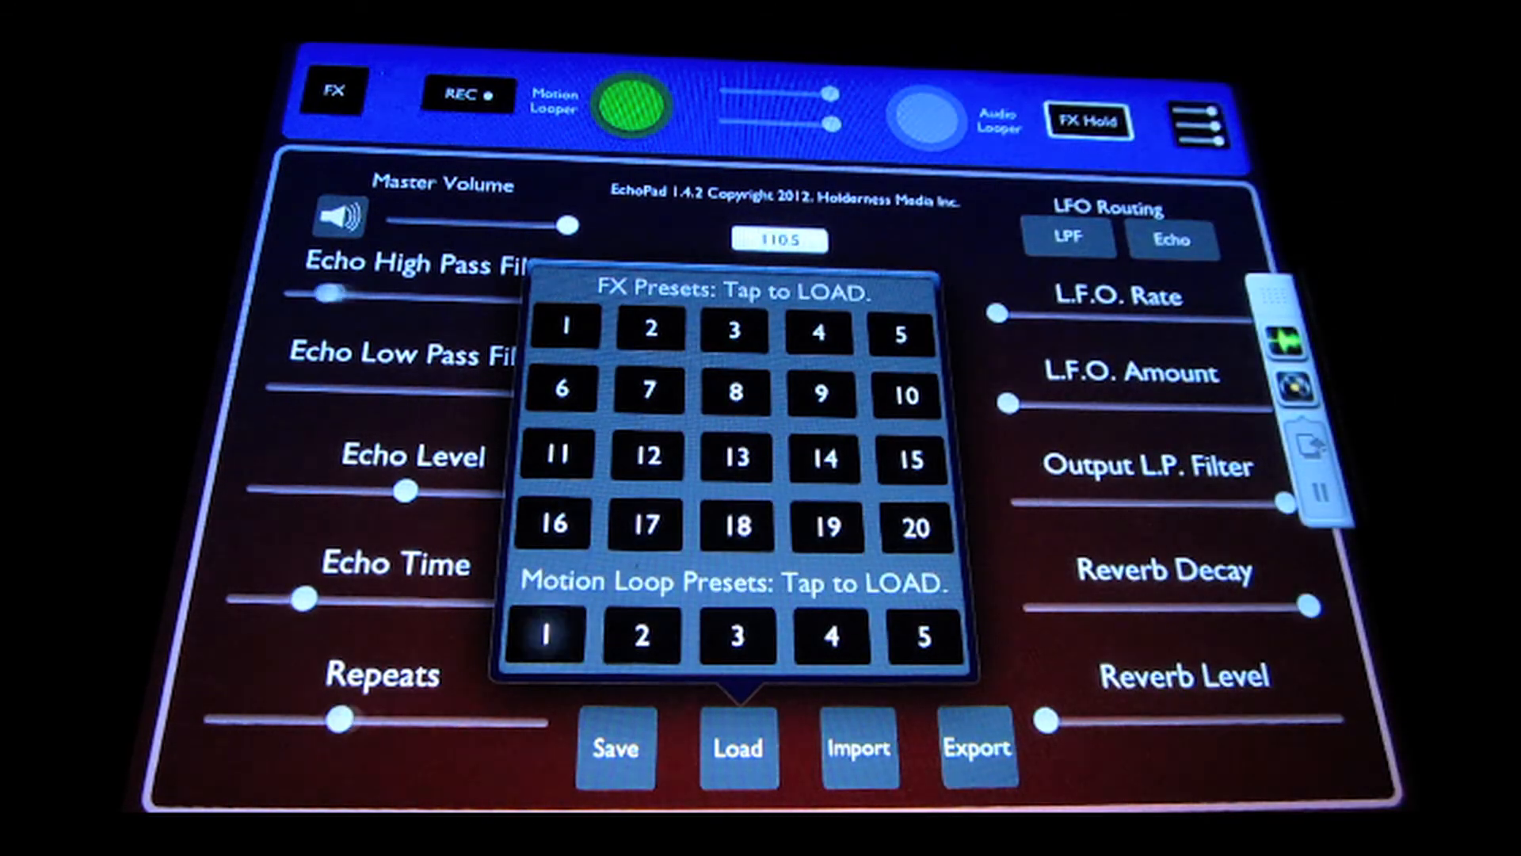